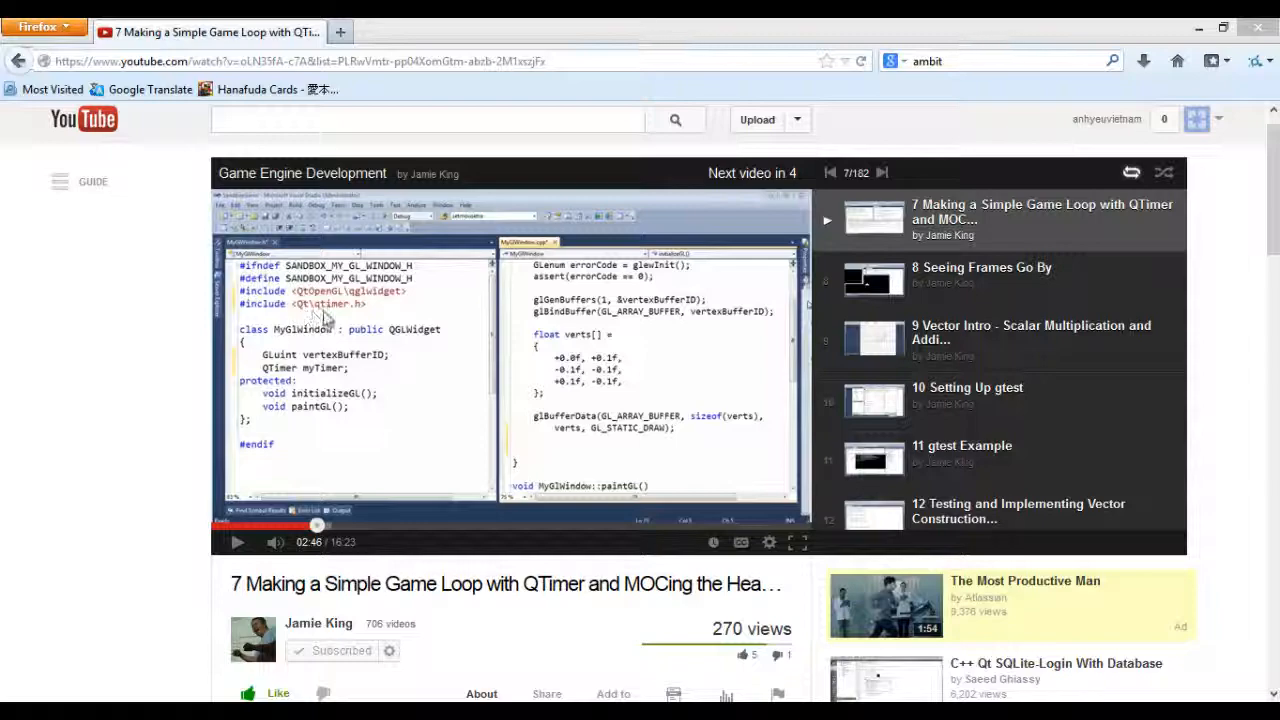
# In MyGlWindow.h, comment out #include<Qt\qtimer.h> and add #include<qtimer.h> below it
pyautogui.press('alt+tab')
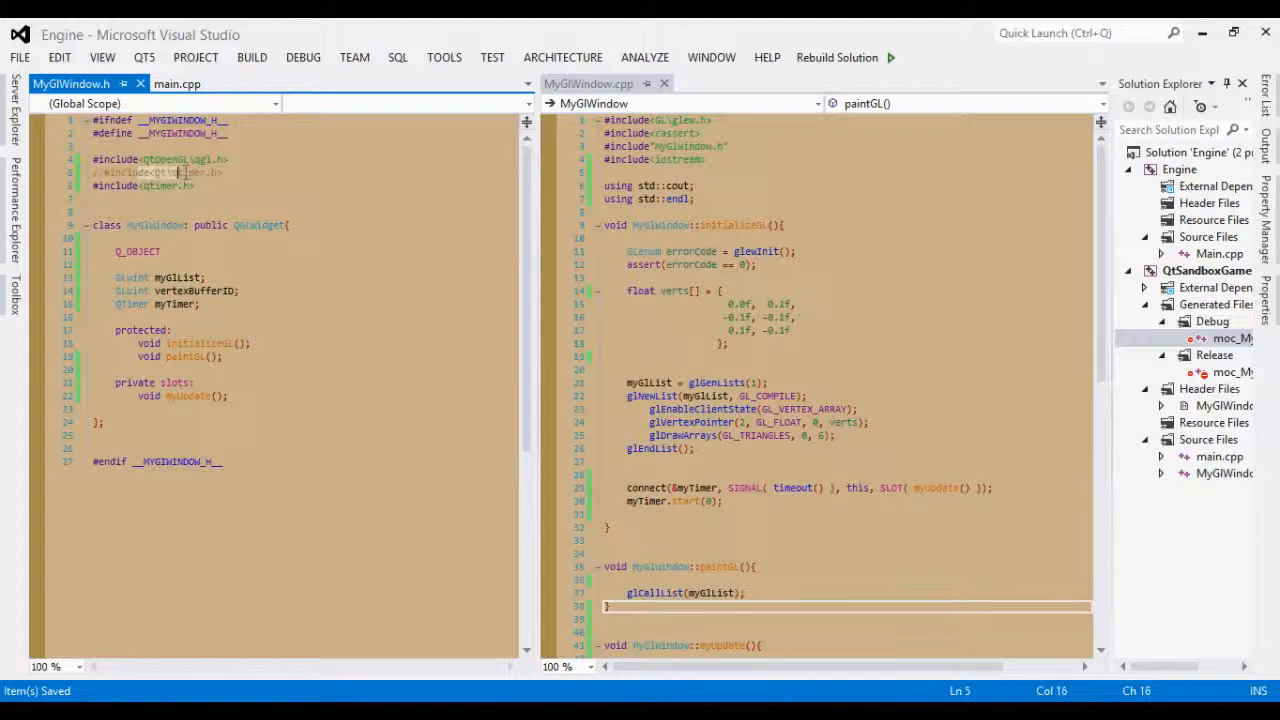
pyautogui.doubleClick(175, 172)
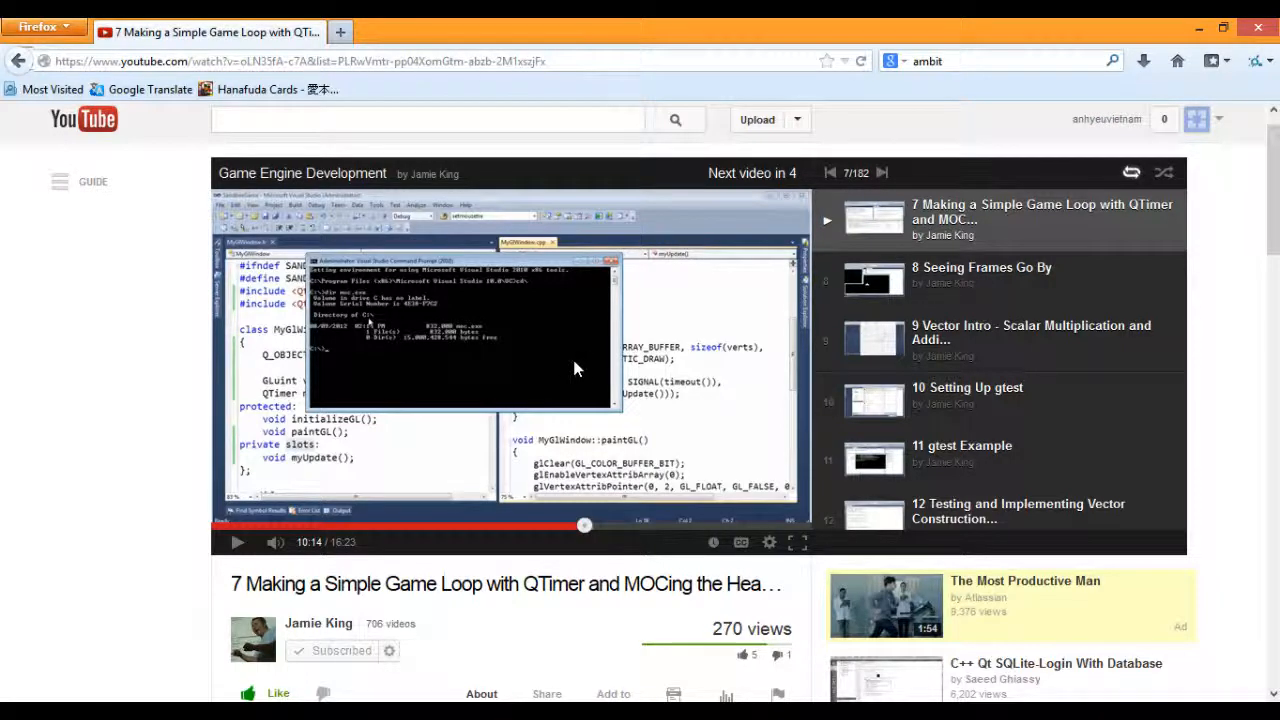
pyautogui.moveTo(685, 388)
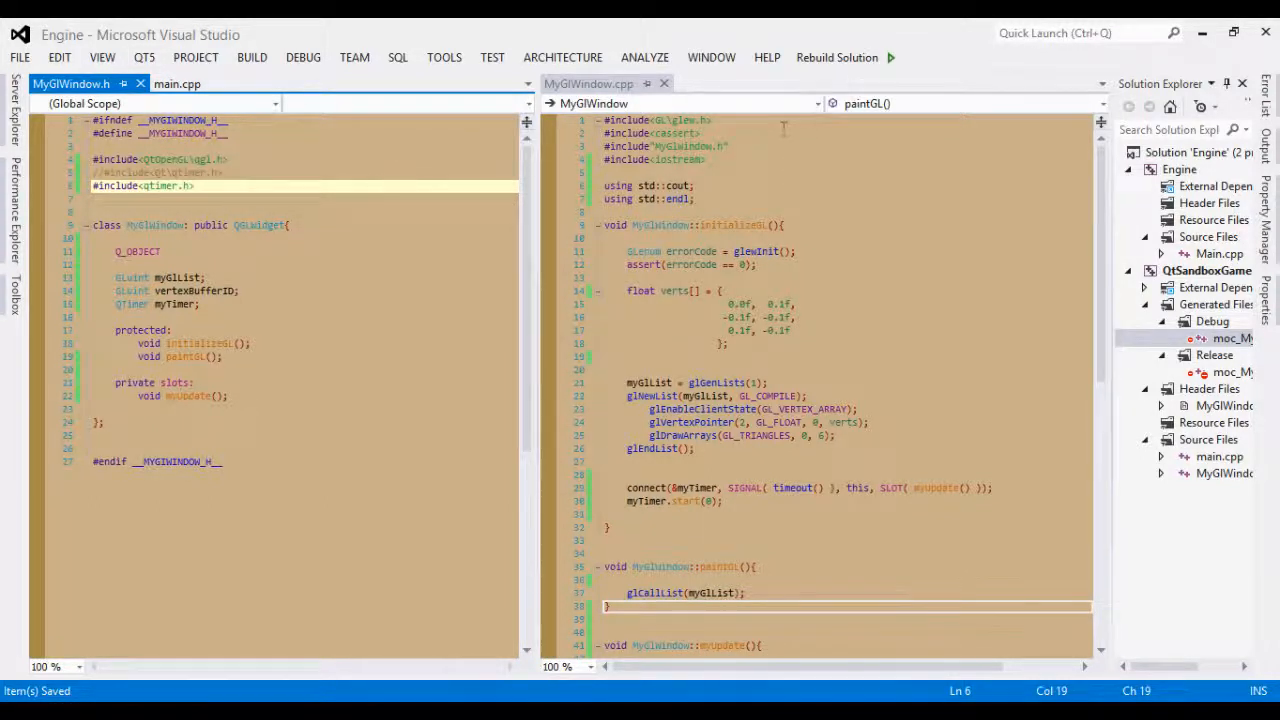
pyautogui.moveTo(836, 57)
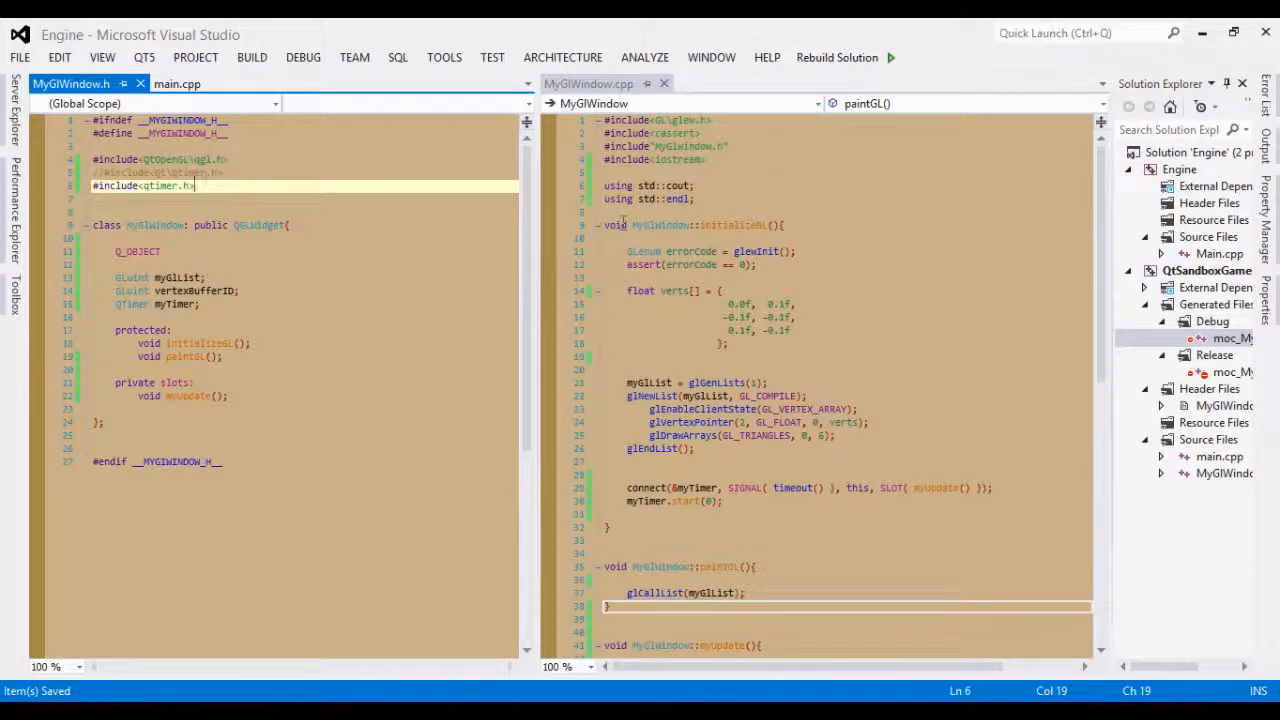
# Expand Generated Files > Debug in Solution Explorer and open moc_MyGlWindow.cpp
pyautogui.click(1216, 304)
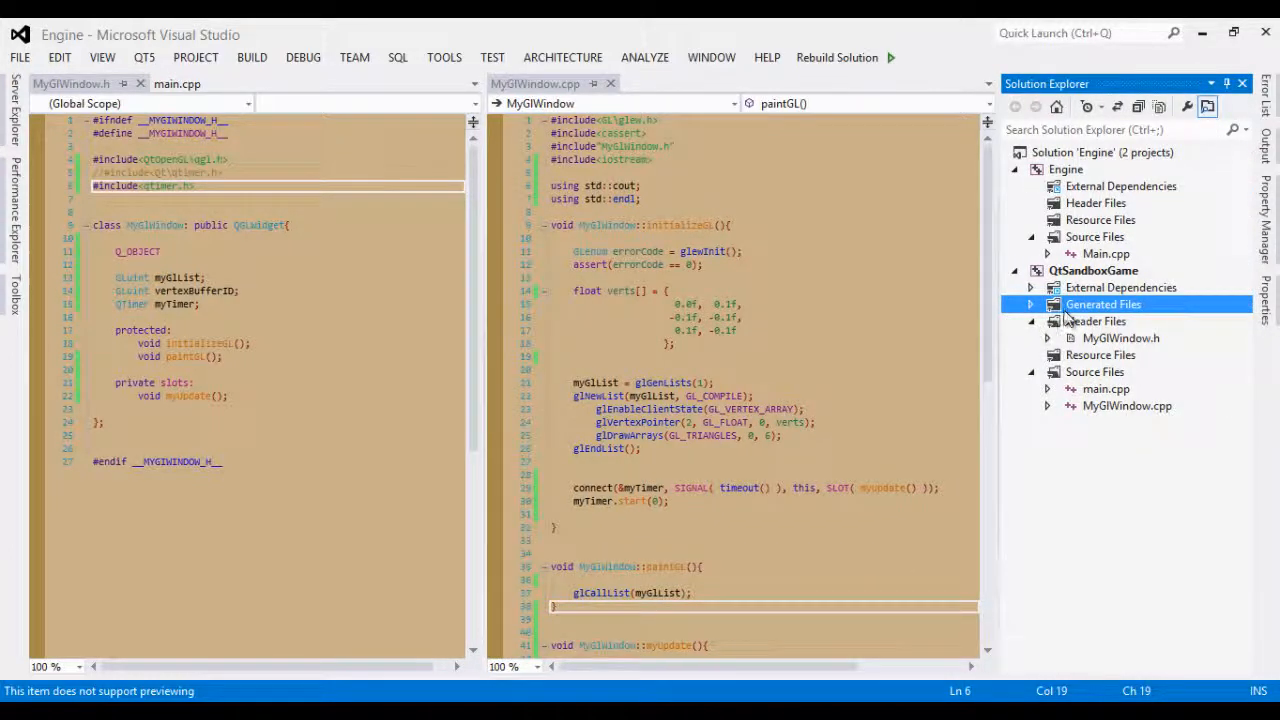
pyautogui.click(1030, 304)
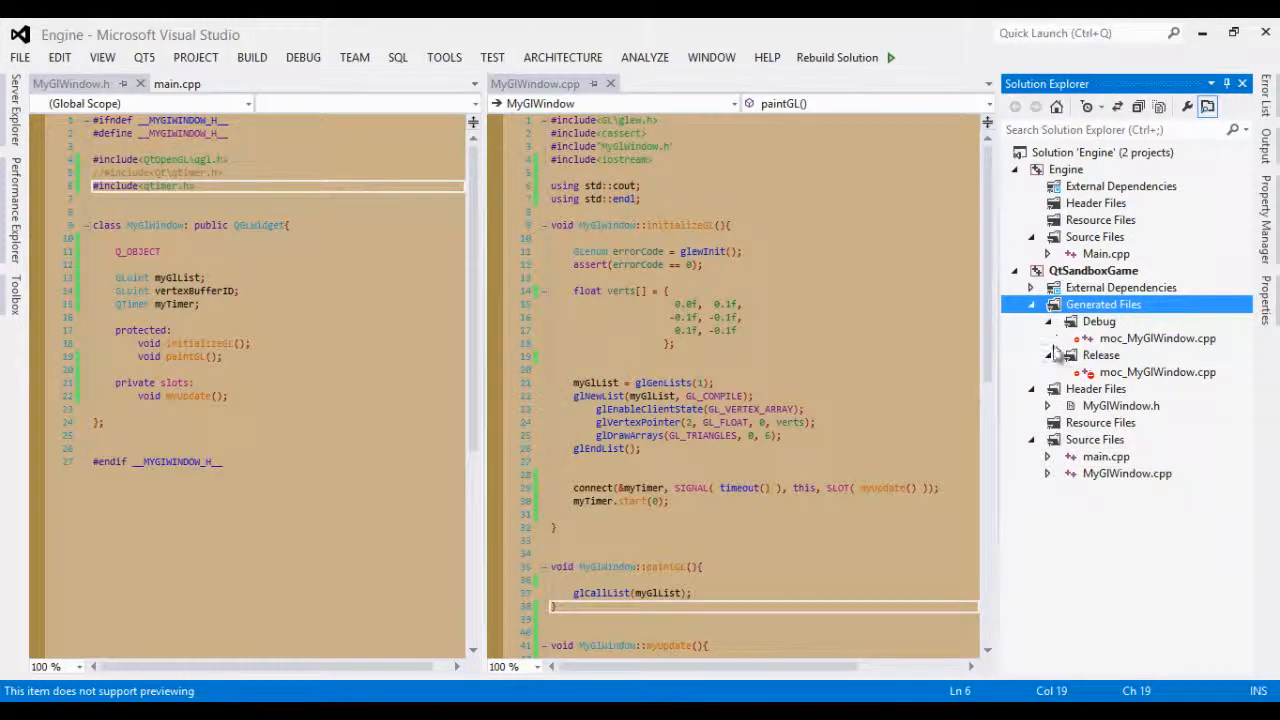
pyautogui.click(1158, 338)
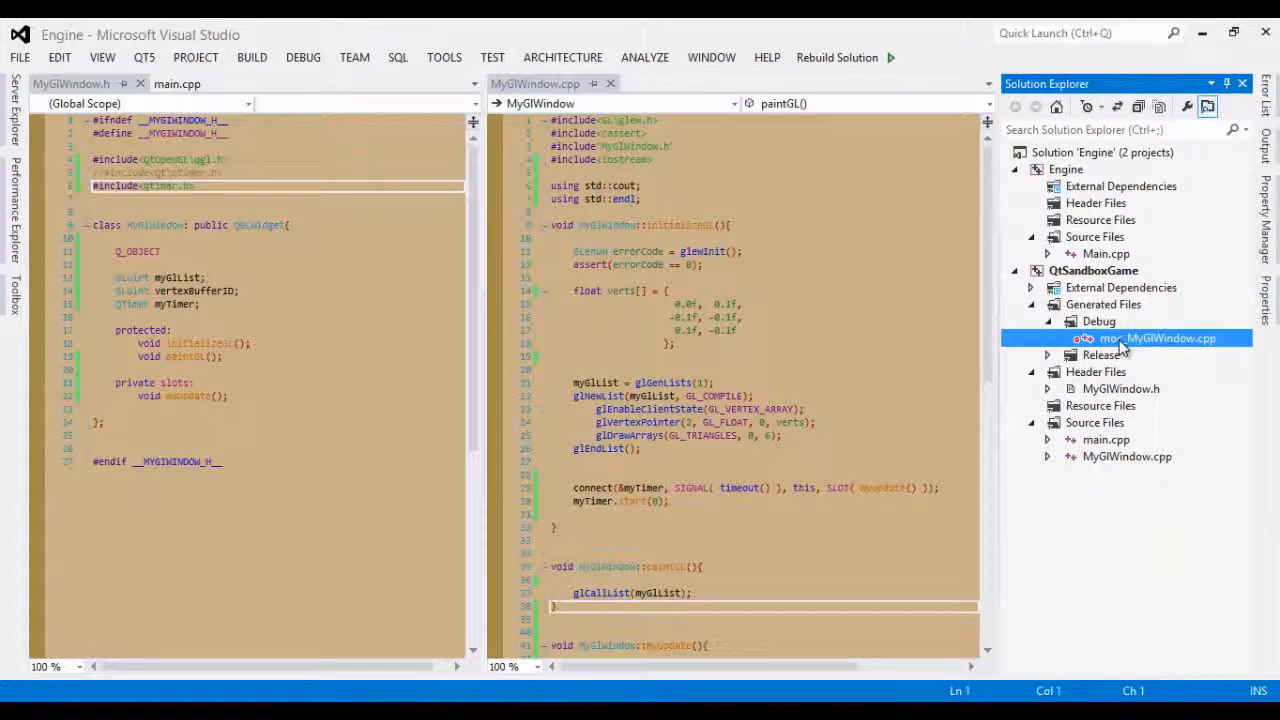
pyautogui.doubleClick(1170, 338)
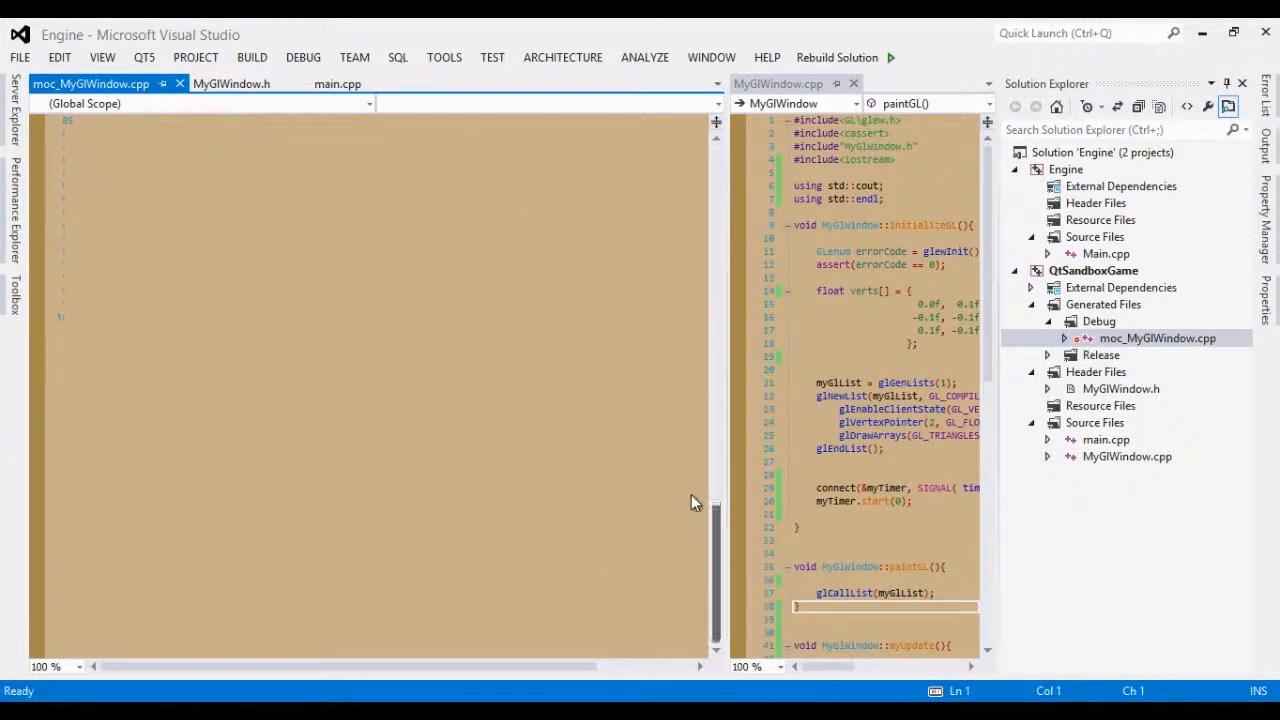
pyautogui.scroll(-3)
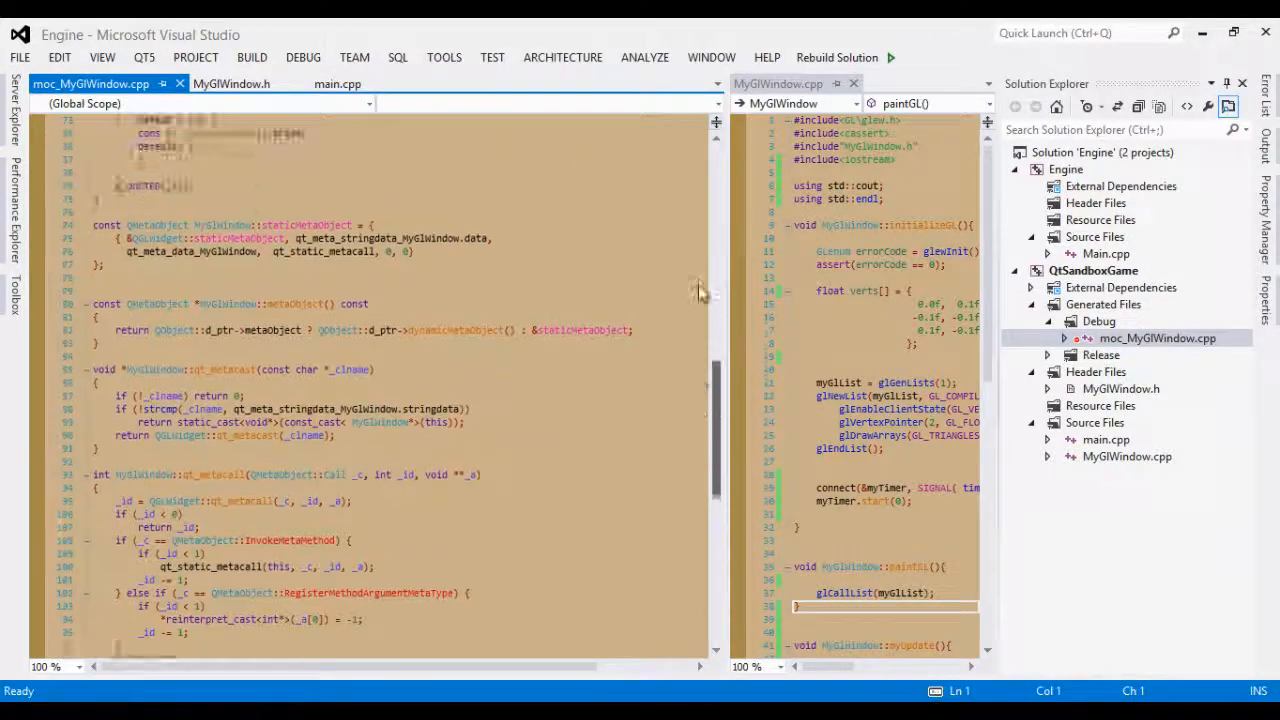
# Compare the Q_OBJECT macro in MyGlWindow.h against the generated moc_MyGlWindow.cpp
pyautogui.click(231, 83)
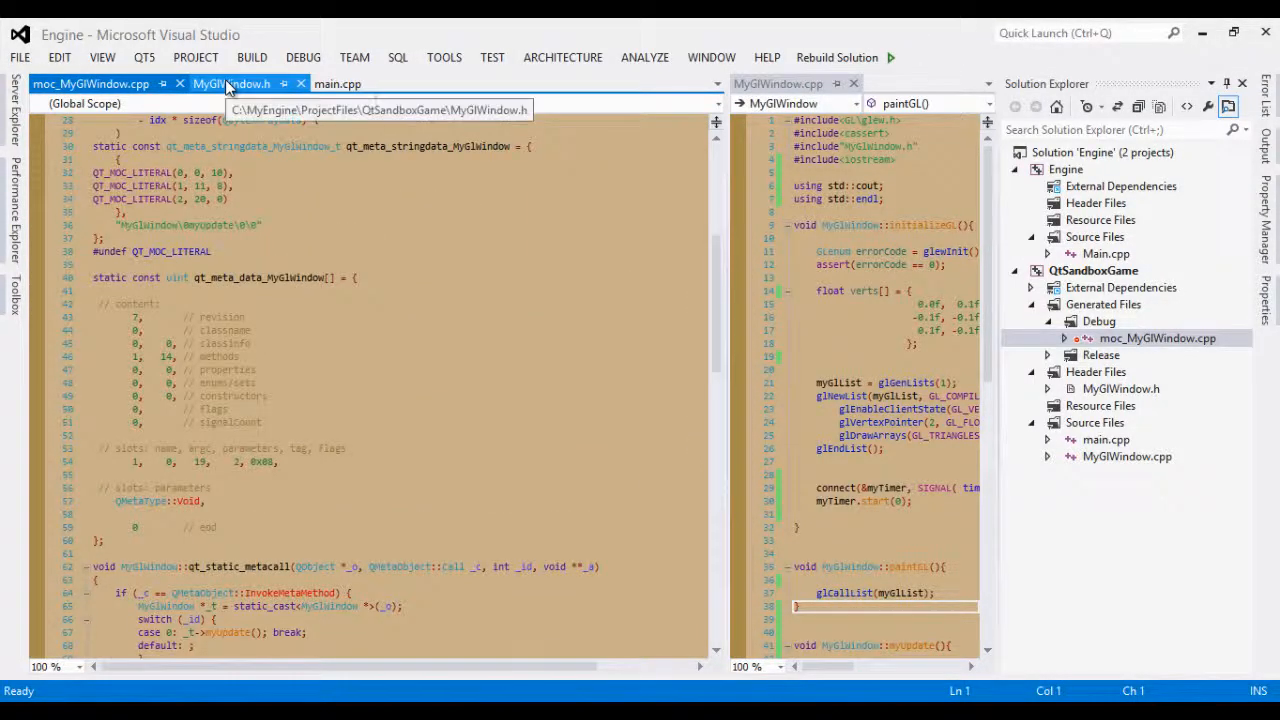
pyautogui.click(230, 83)
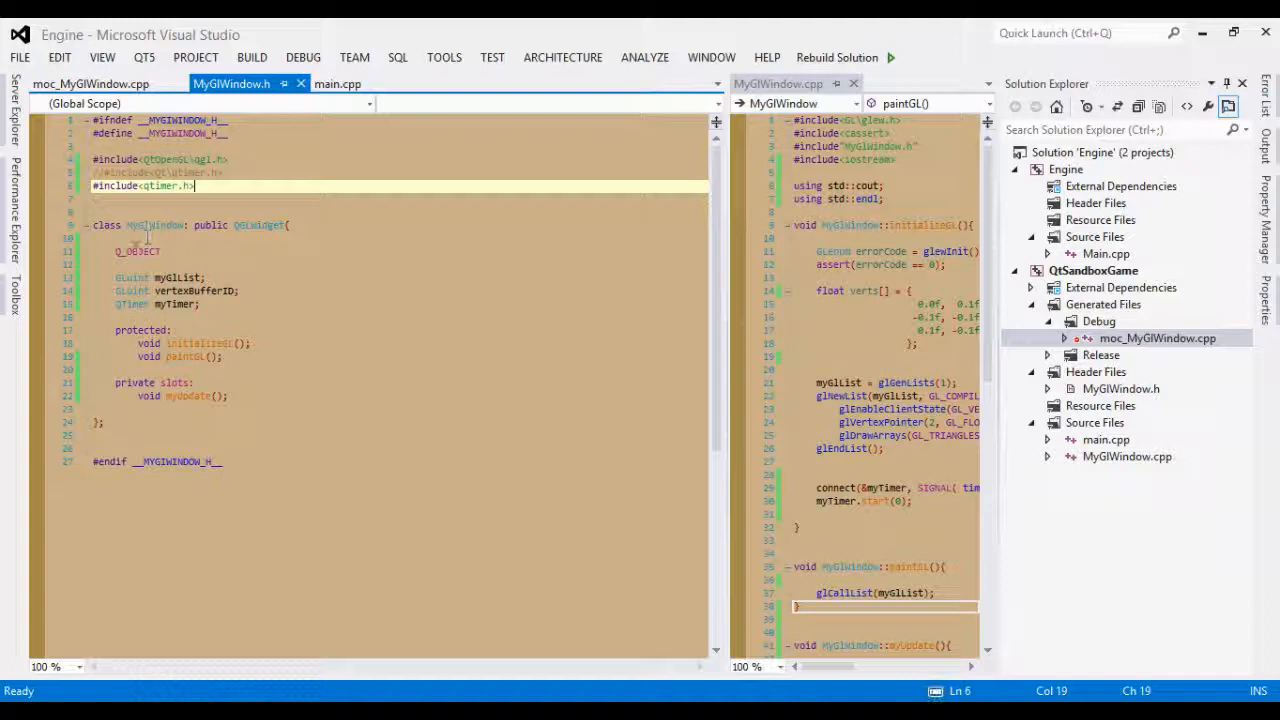
pyautogui.doubleClick(135, 251)
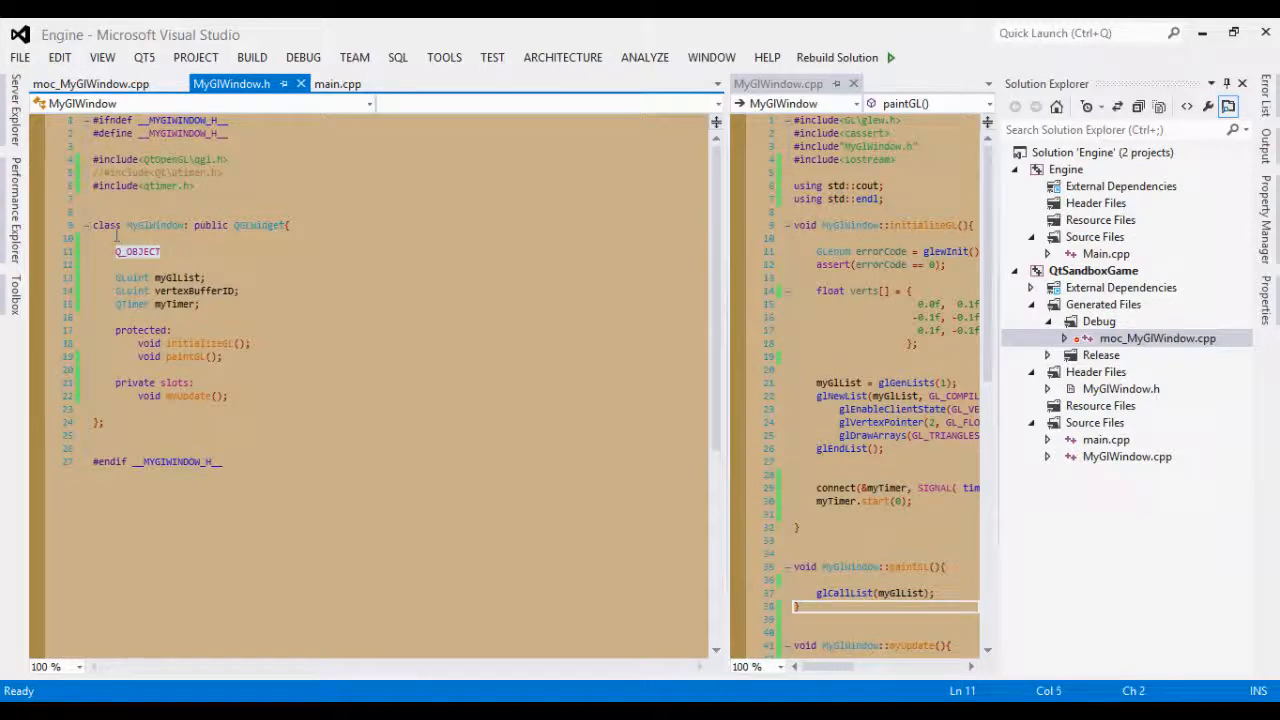
pyautogui.click(90, 83)
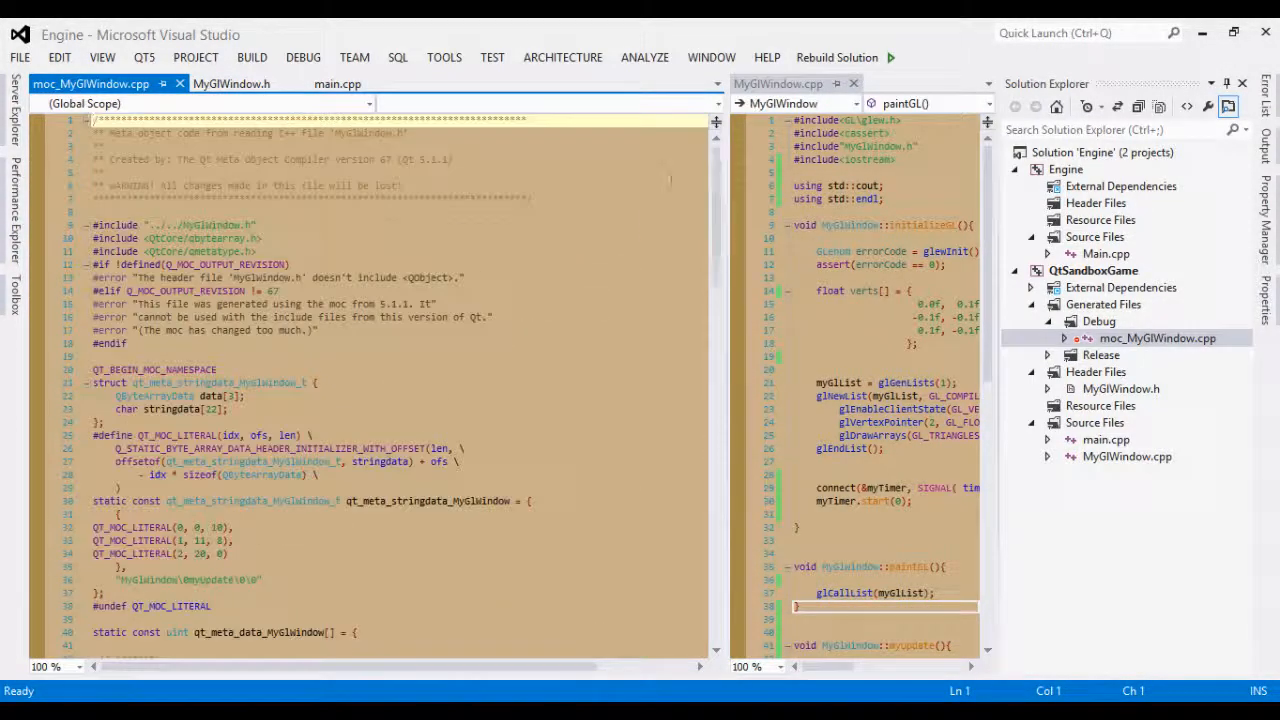
pyautogui.click(231, 83)
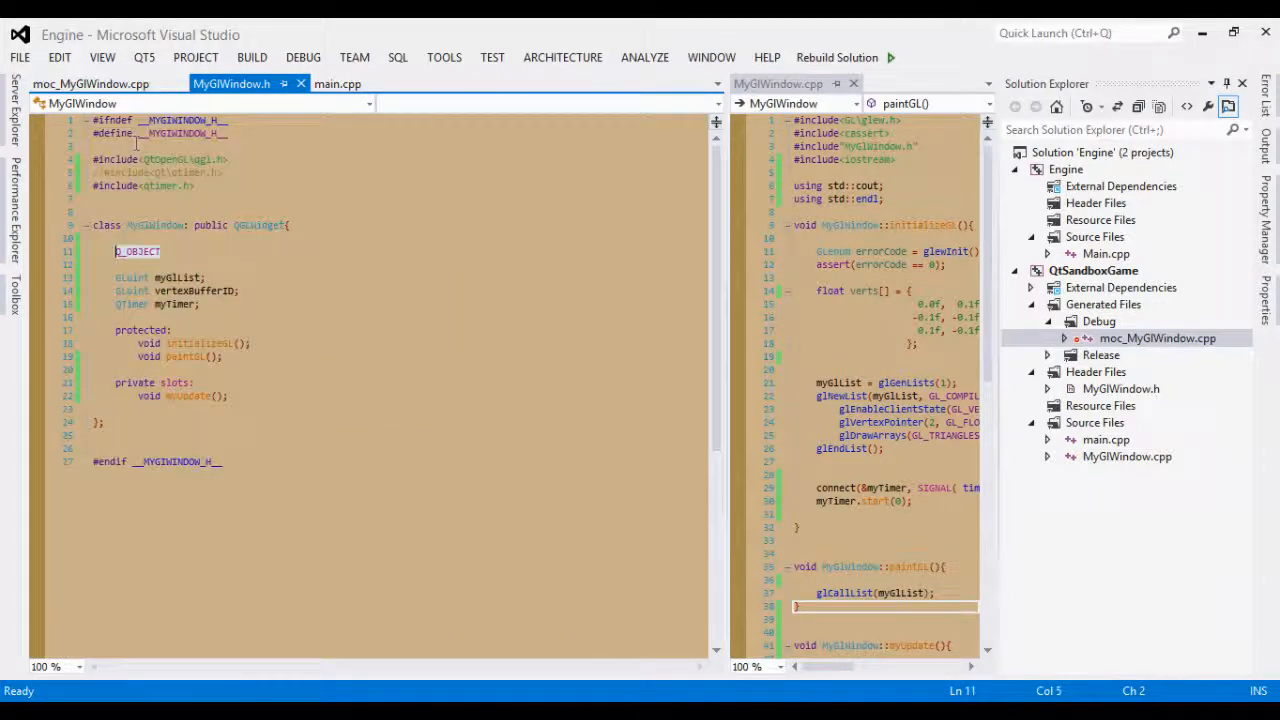
pyautogui.click(90, 83)
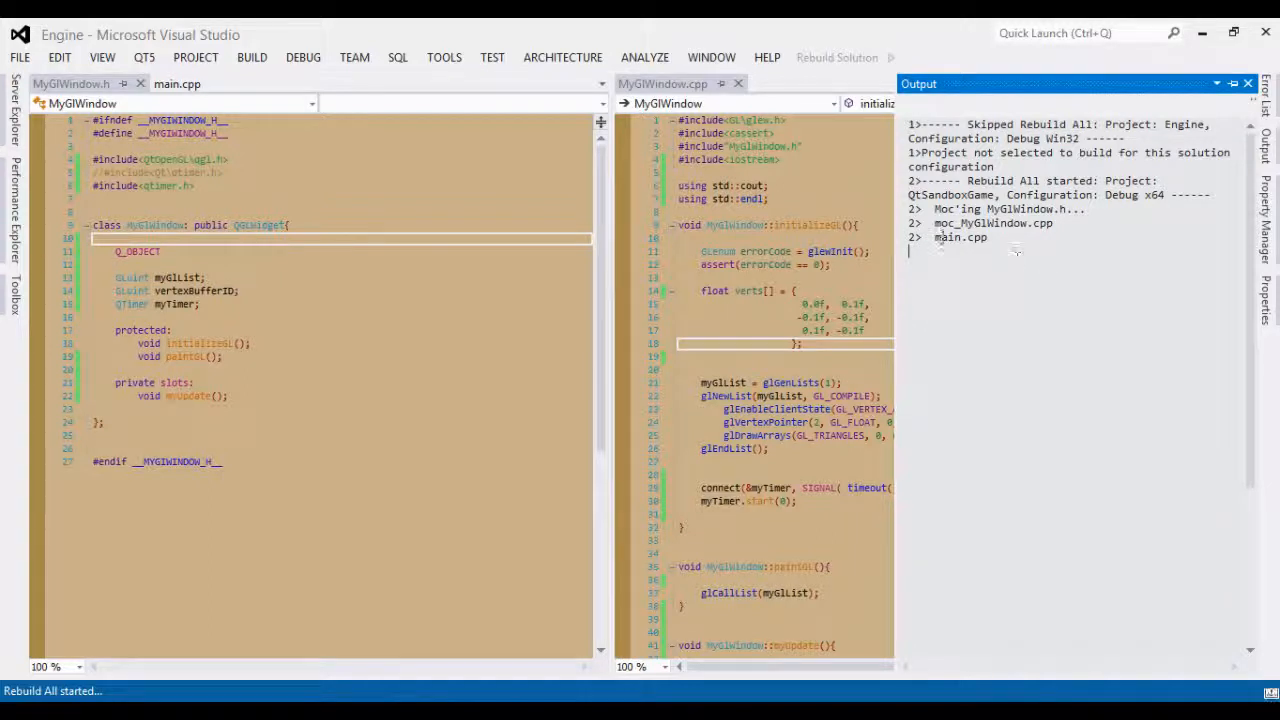
pyautogui.moveTo(884, 70)
pyautogui.write('static')
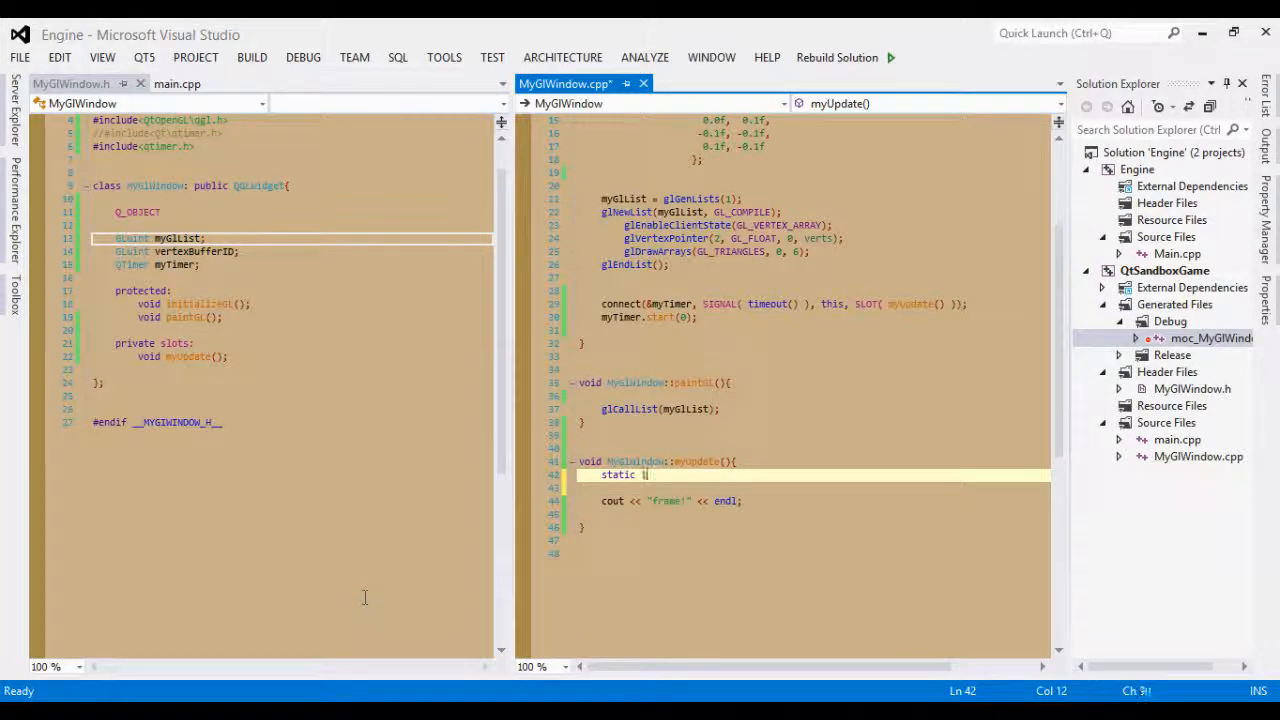
# Add static int counter and if(++counter == 1000) exit(0) to myUpdate, then run the game
pyautogui.write('nt counter = 0;')
pyautogui.write('if( ')
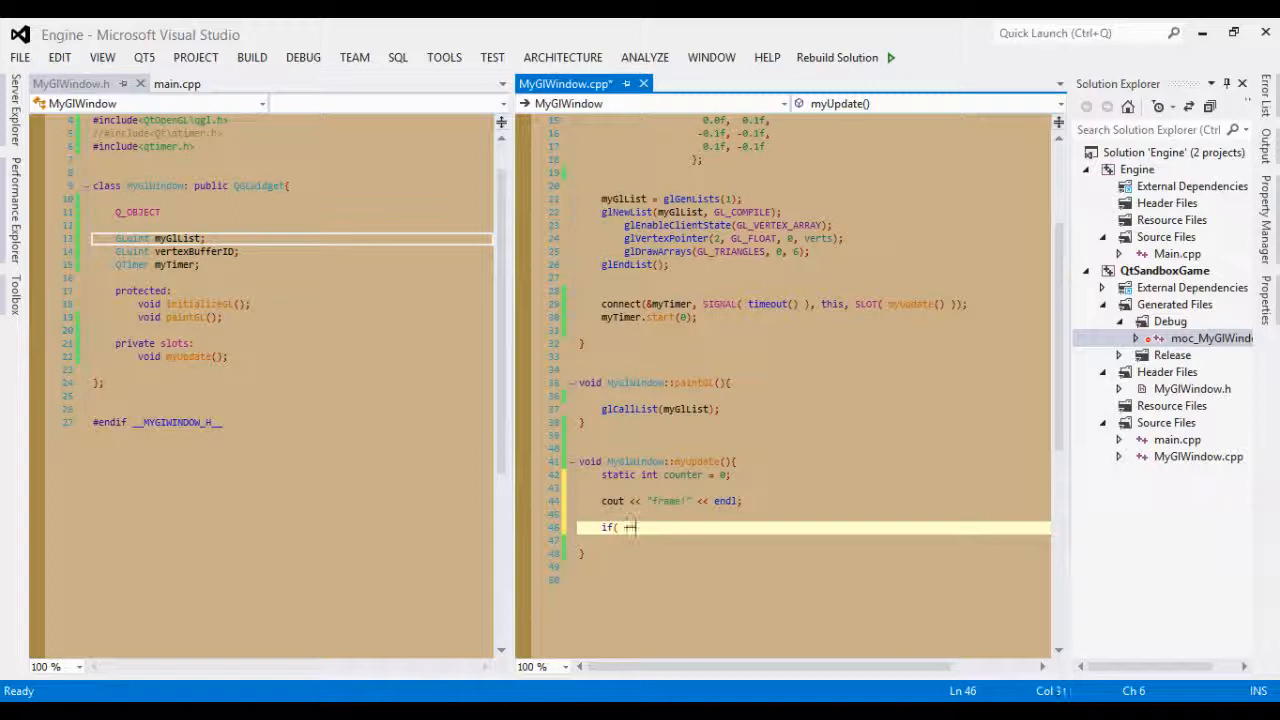
pyautogui.write('++')
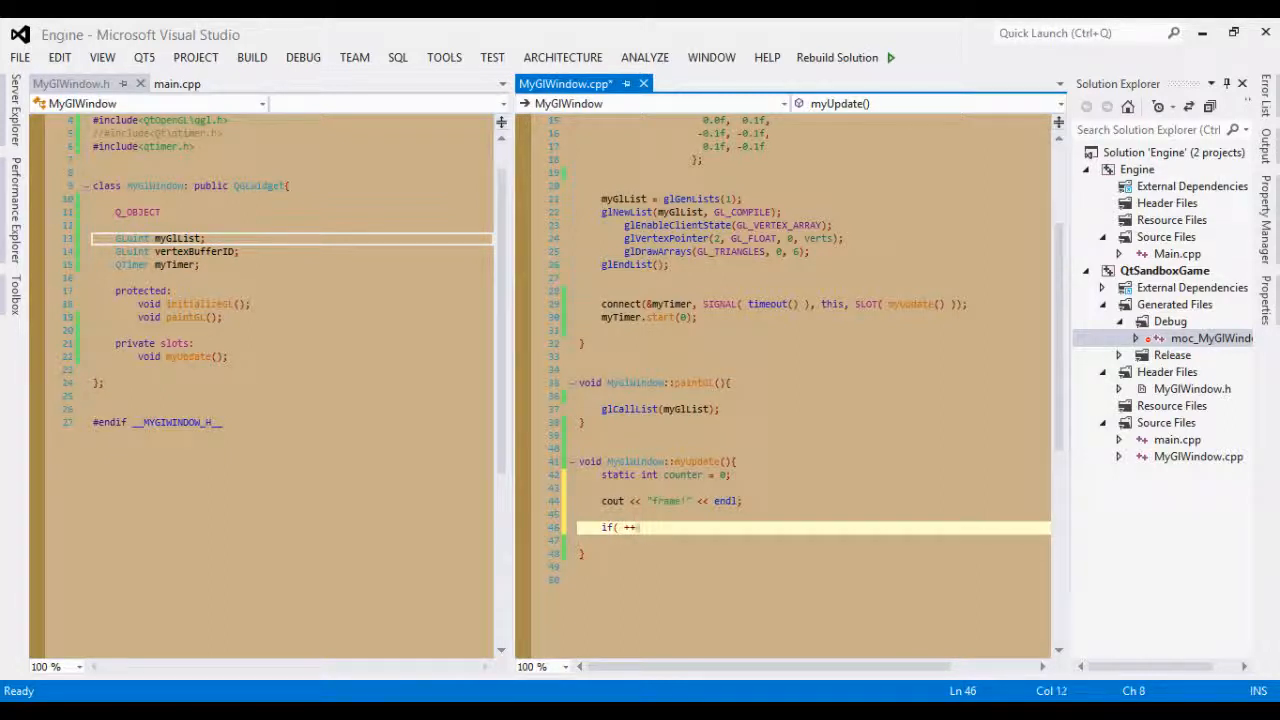
pyautogui.write('counter')
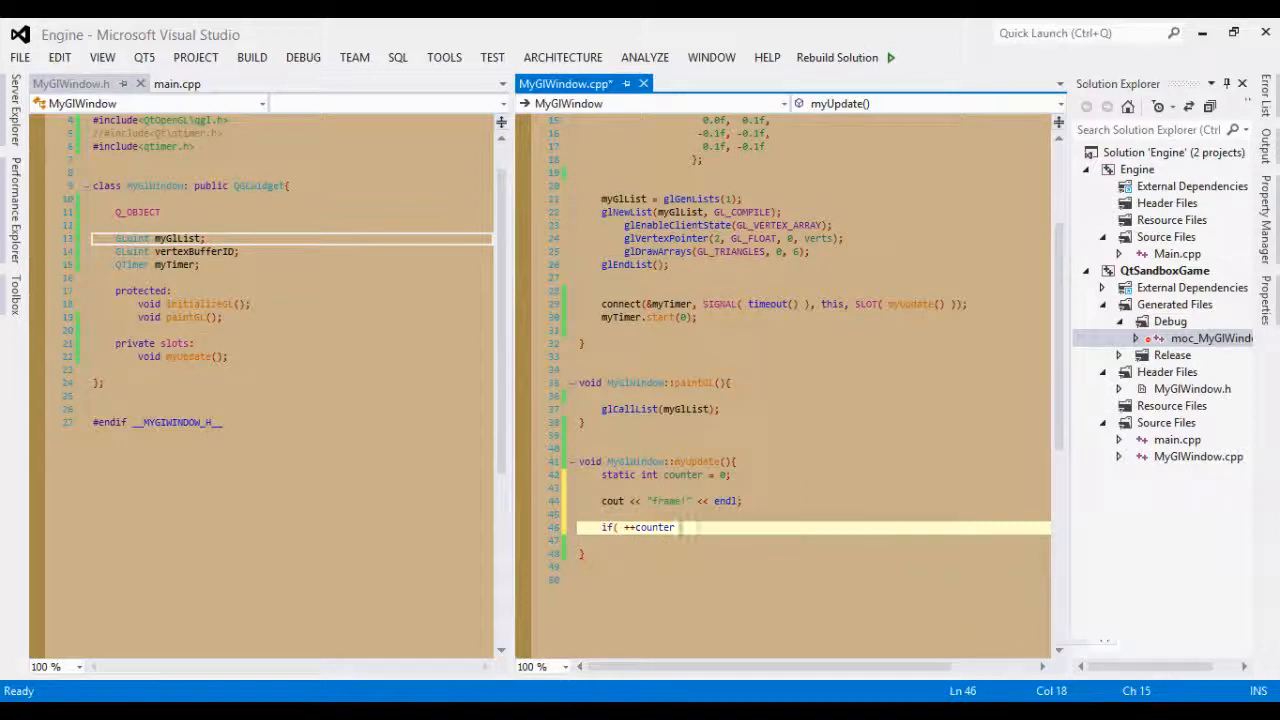
pyautogui.write('==')
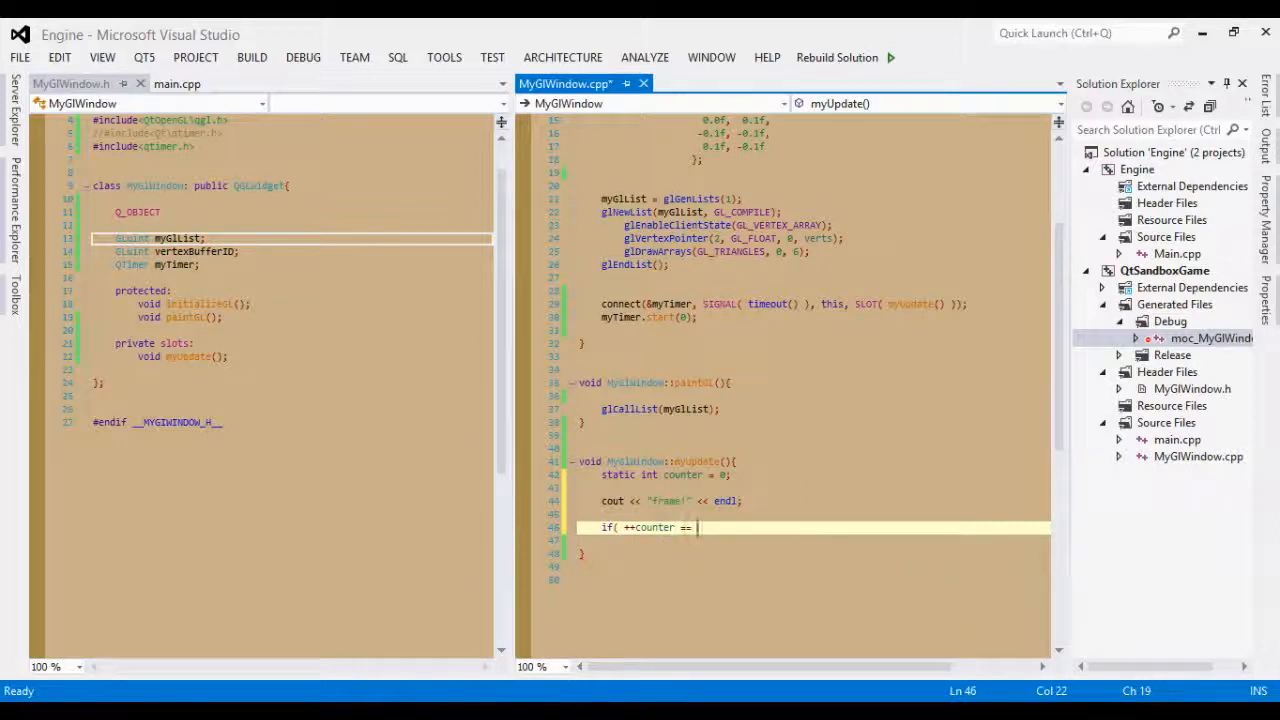
pyautogui.write('1000 )')
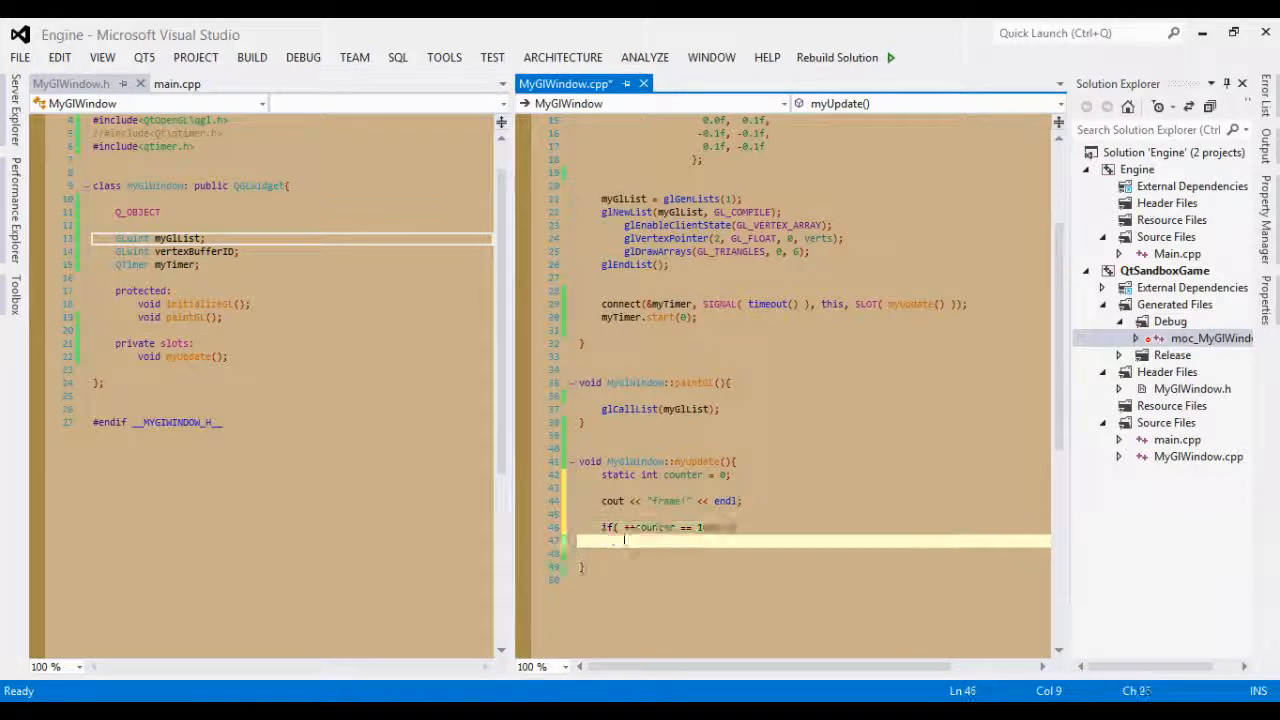
pyautogui.write('e')
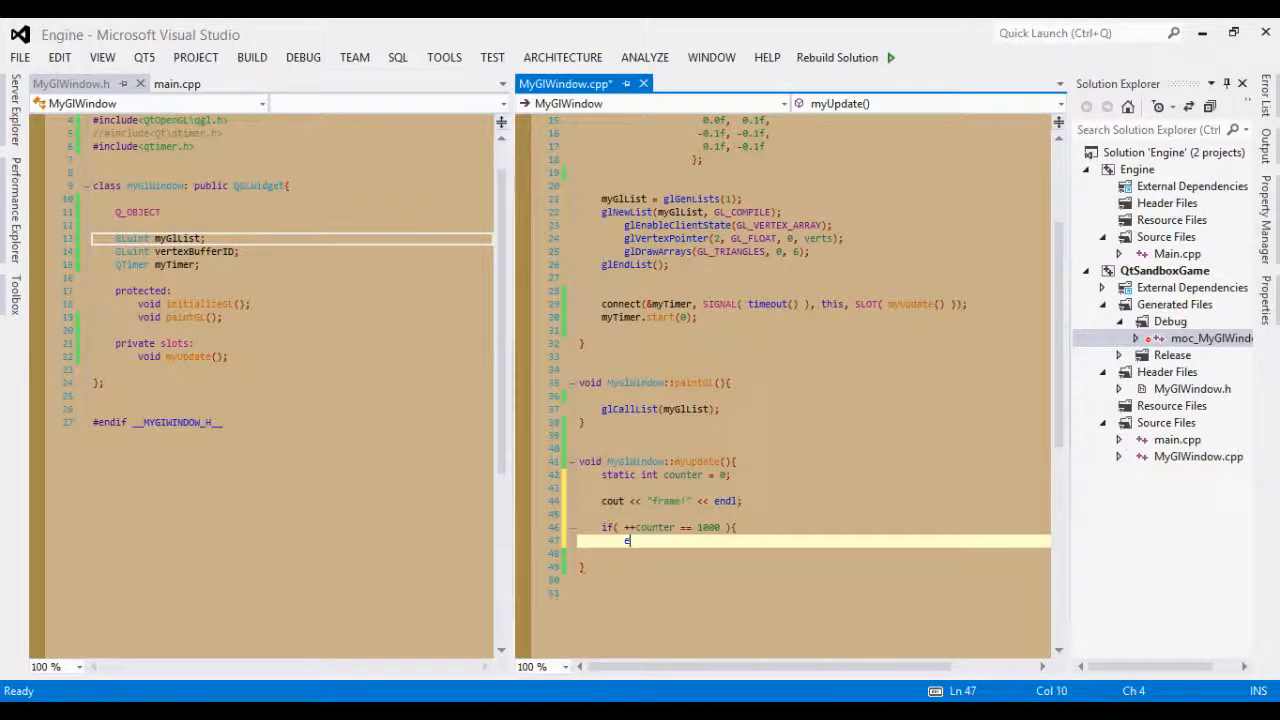
pyautogui.write('xit(0);')
pyautogui.click(813, 553)
pyautogui.write('}')
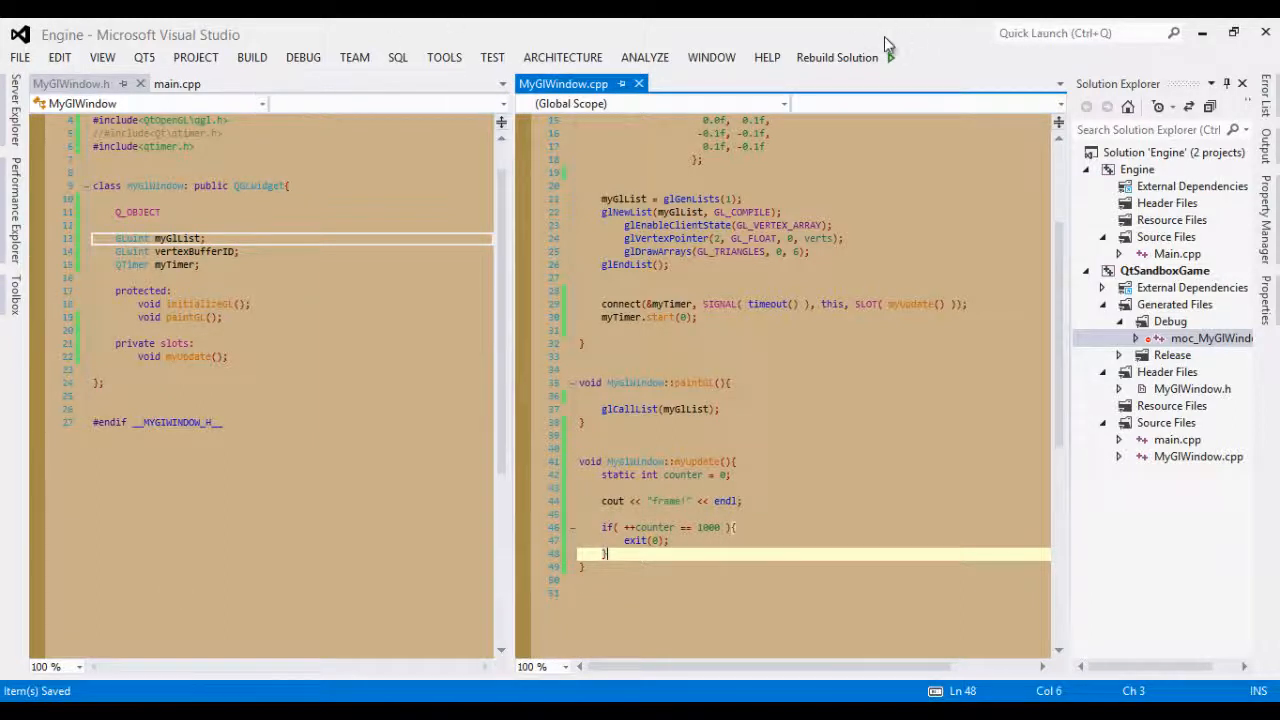
pyautogui.click(837, 57)
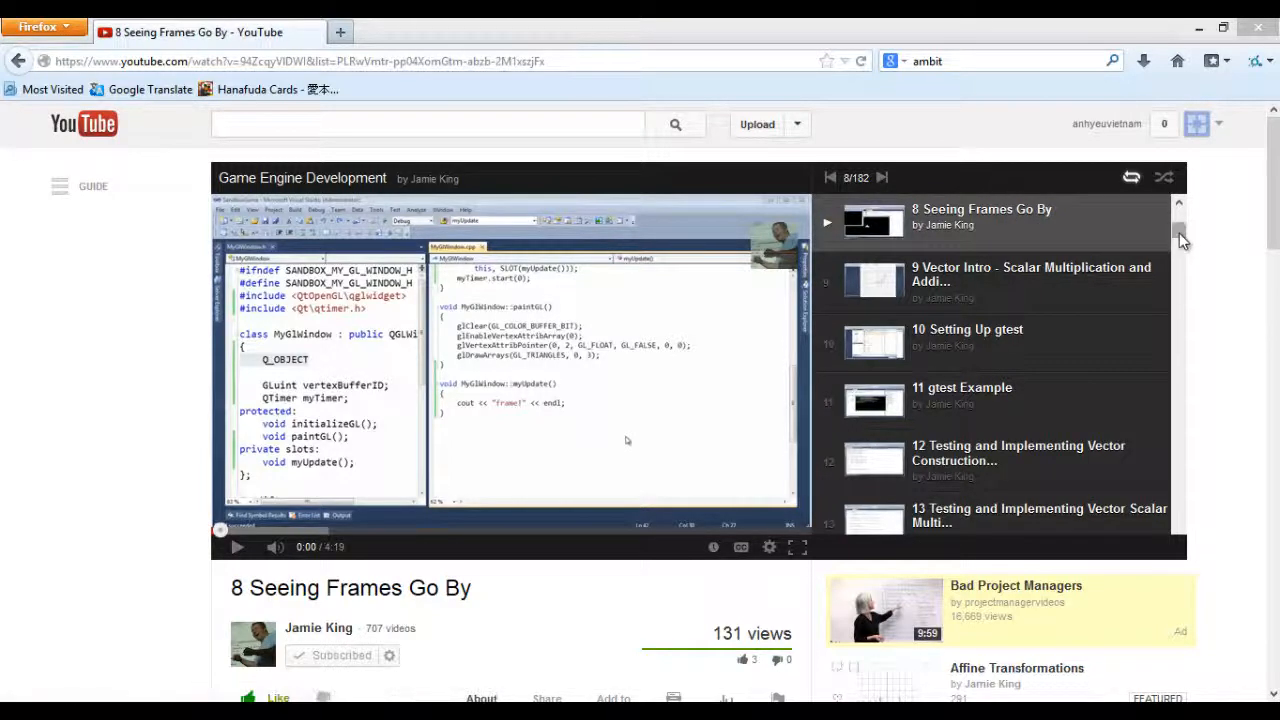
# Play episode 15 'Using Vectors to Reposition Our OpenGL Ship' from about 10:37
pyautogui.scroll(-3)
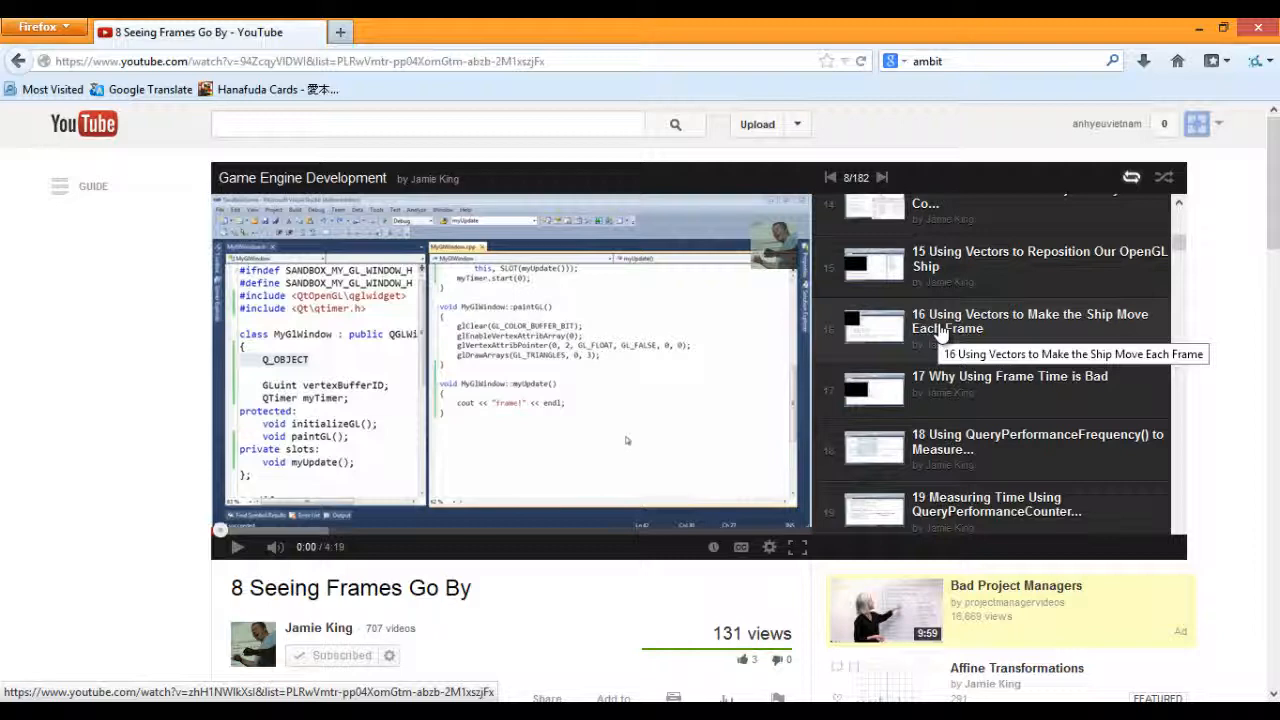
pyautogui.moveTo(950, 405)
pyautogui.write('c++ sleep')
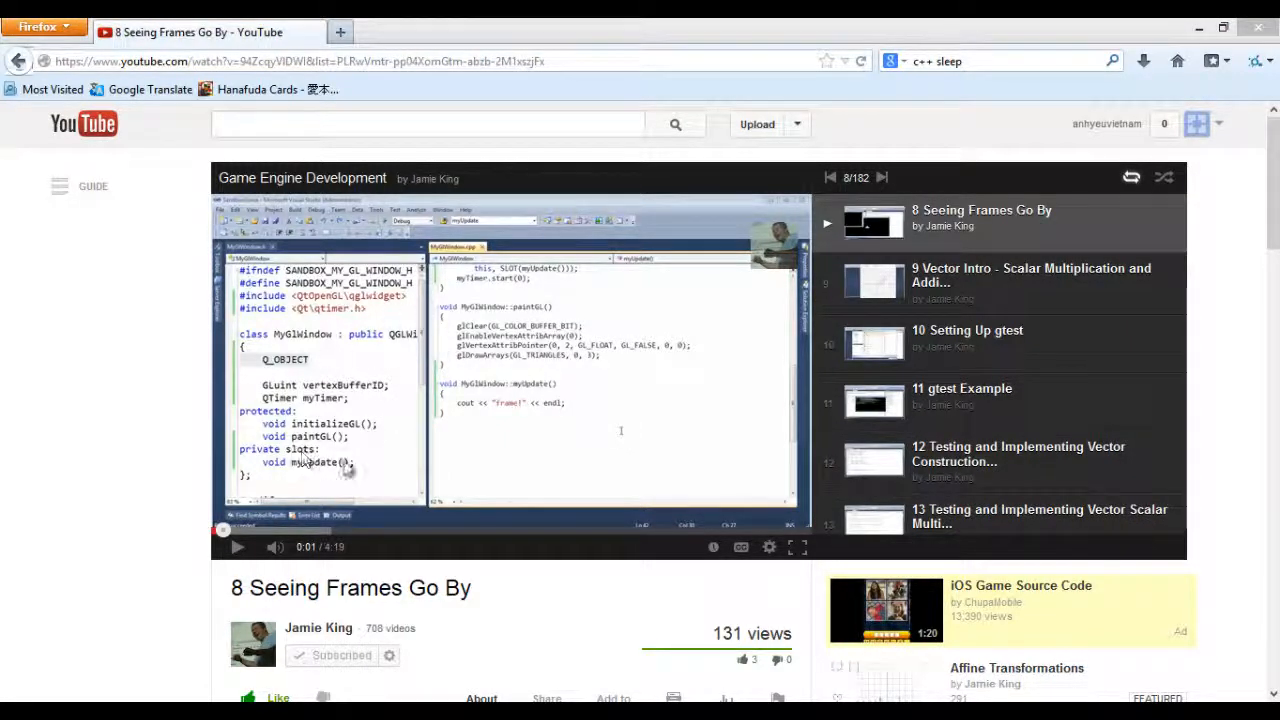
pyautogui.moveTo(1003, 330)
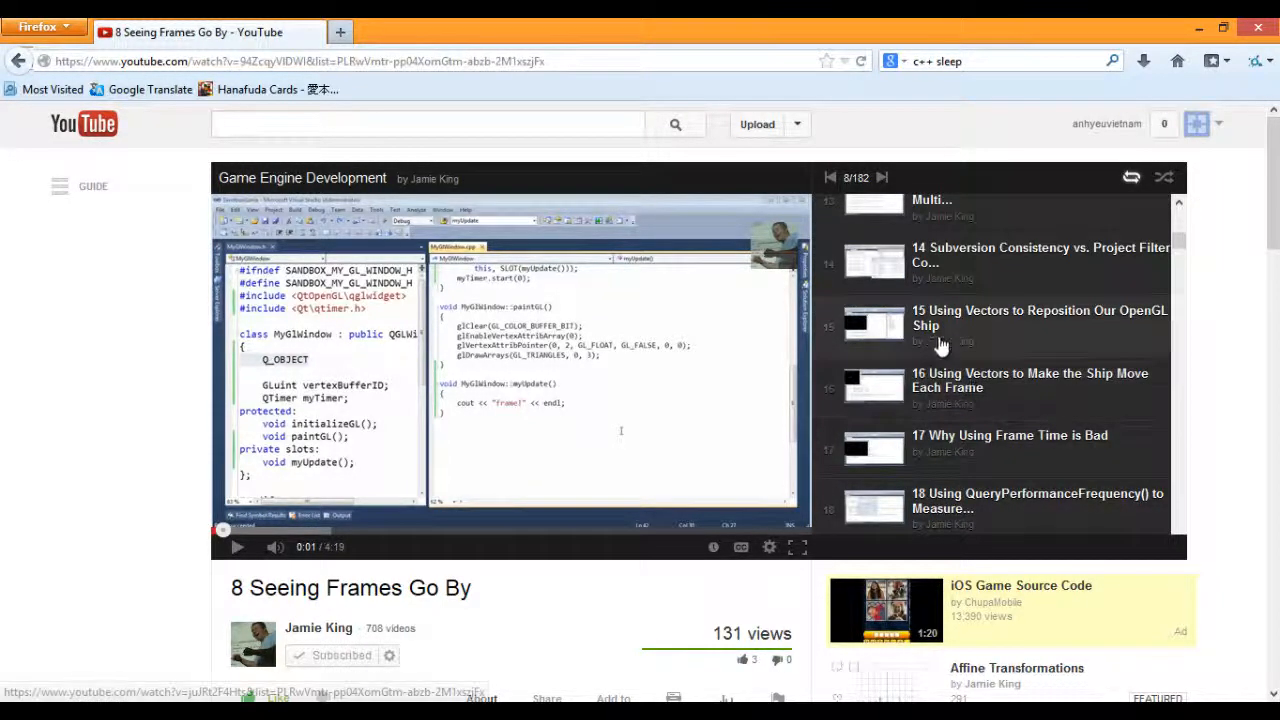
pyautogui.click(1039, 318)
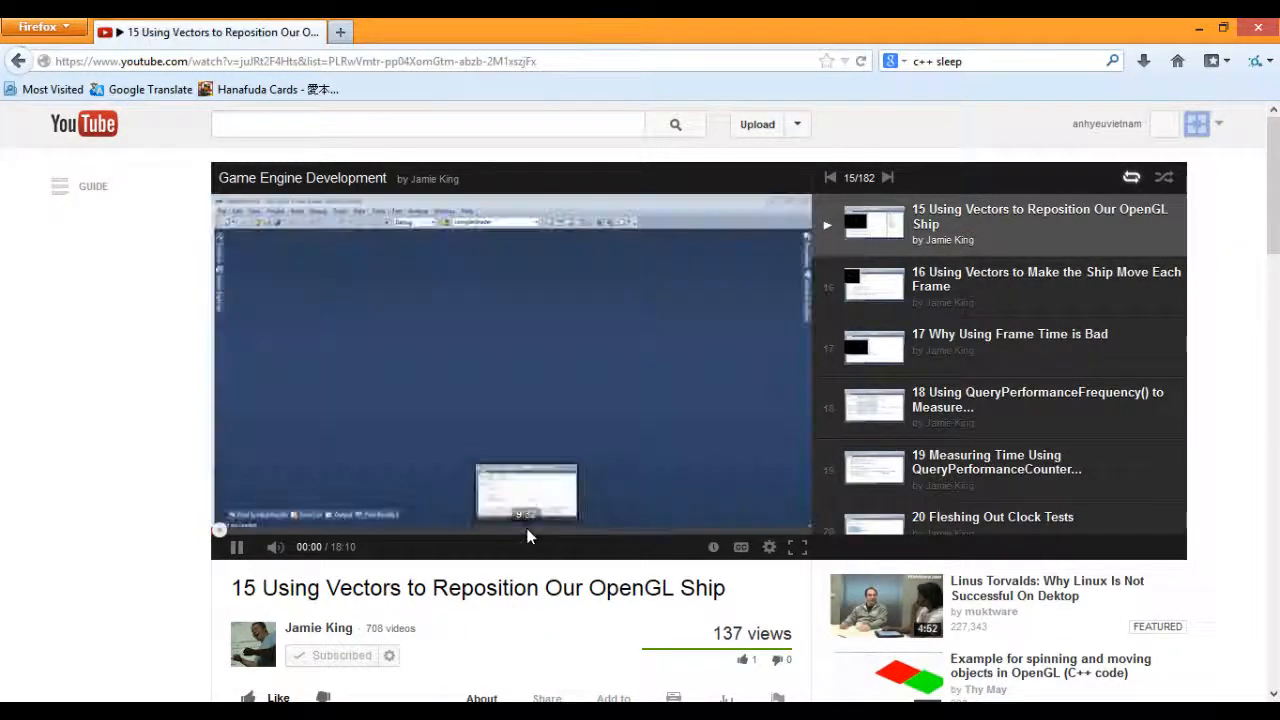
pyautogui.click(557, 530)
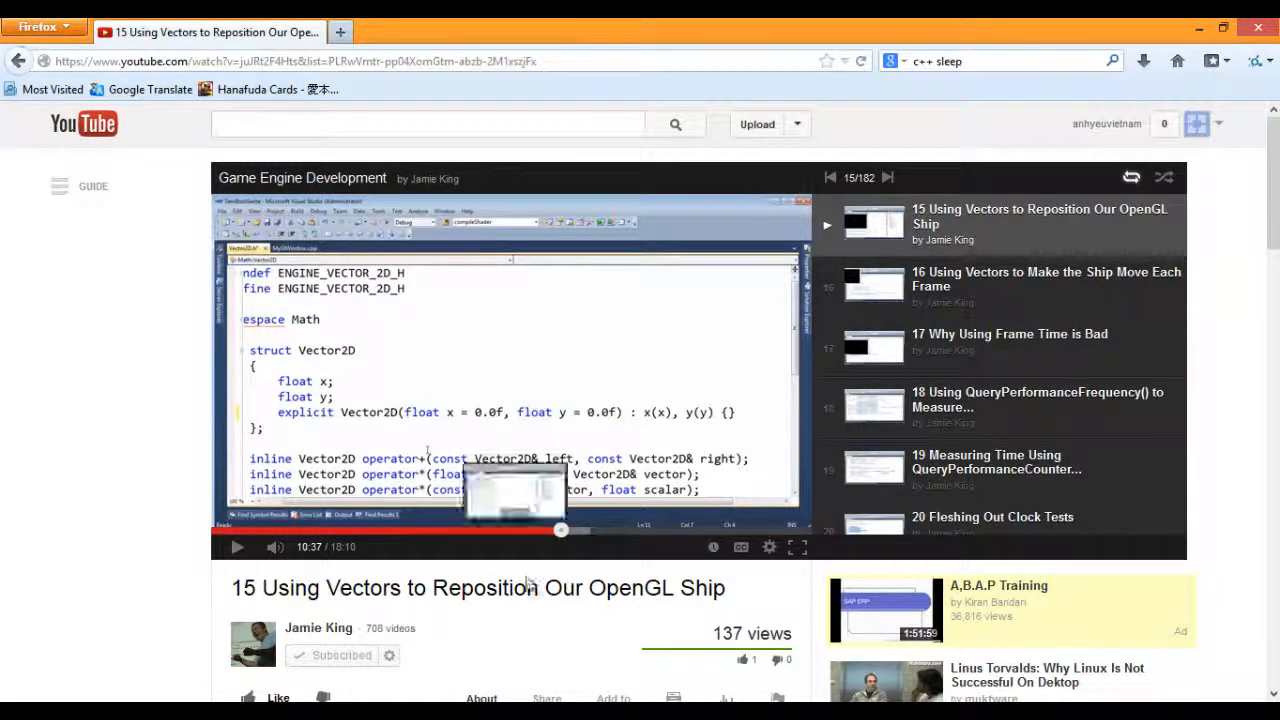
pyautogui.moveTo(993, 374)
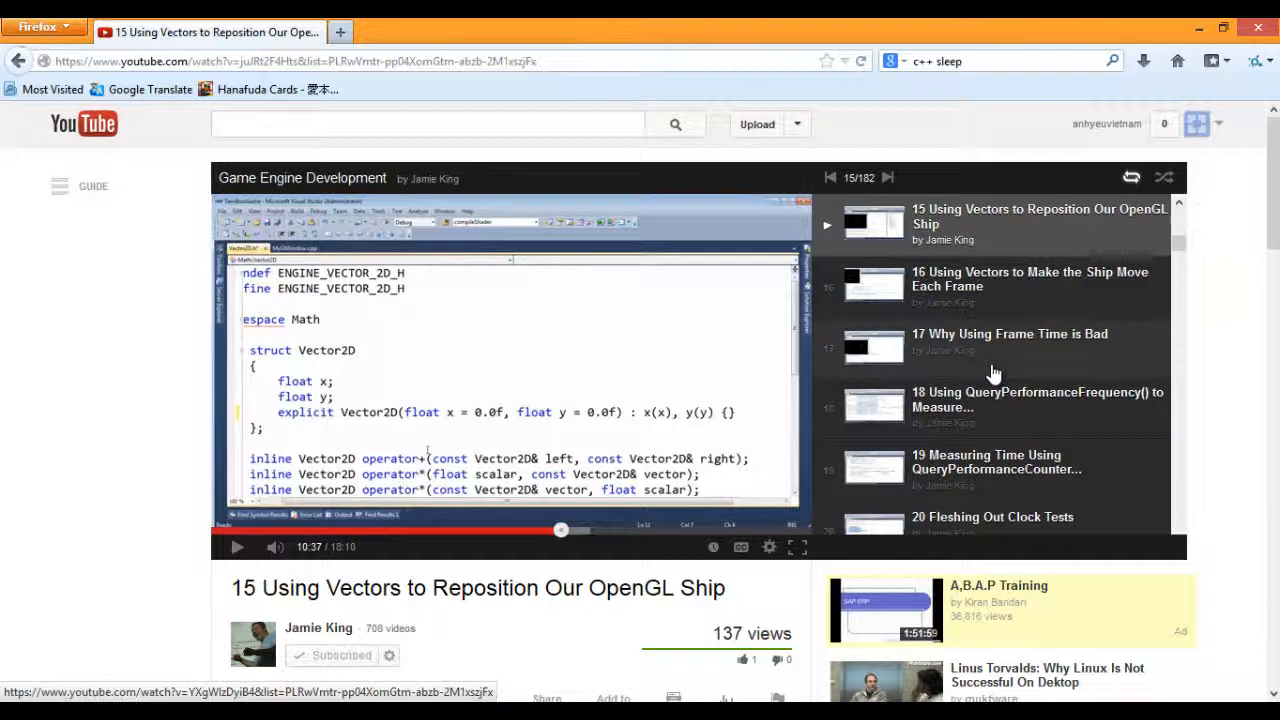
pyautogui.moveTo(1007, 363)
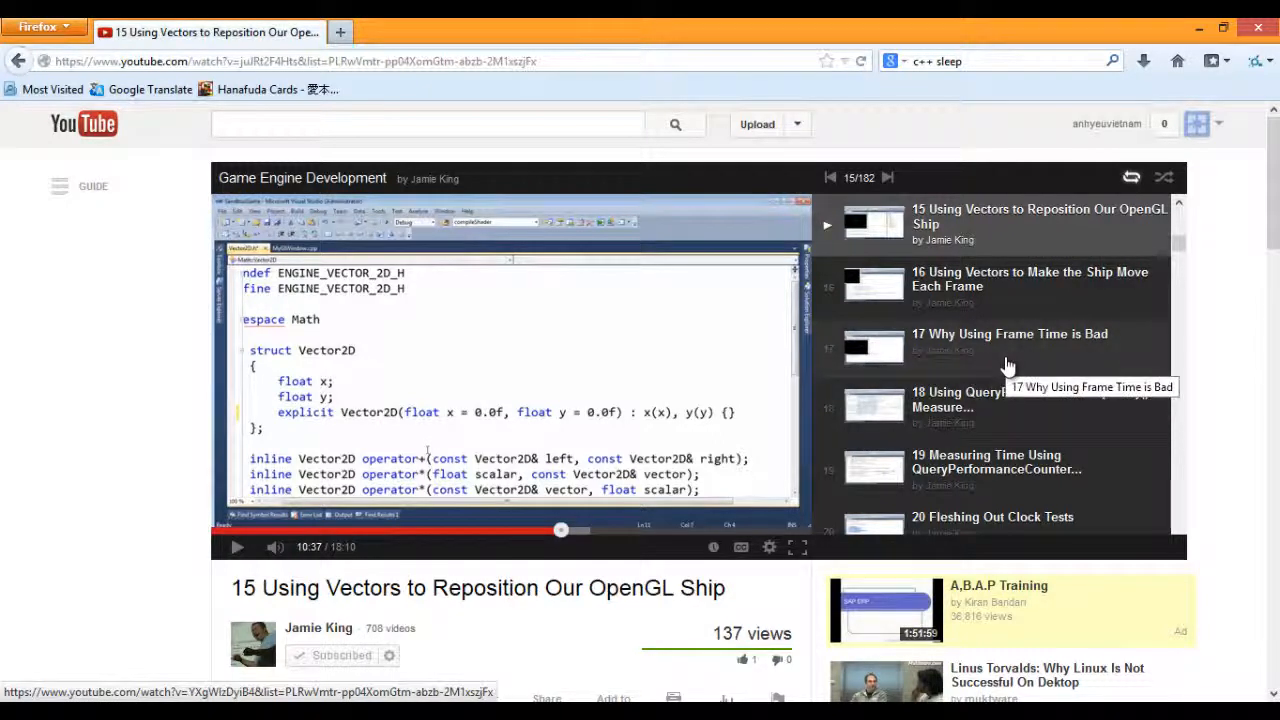